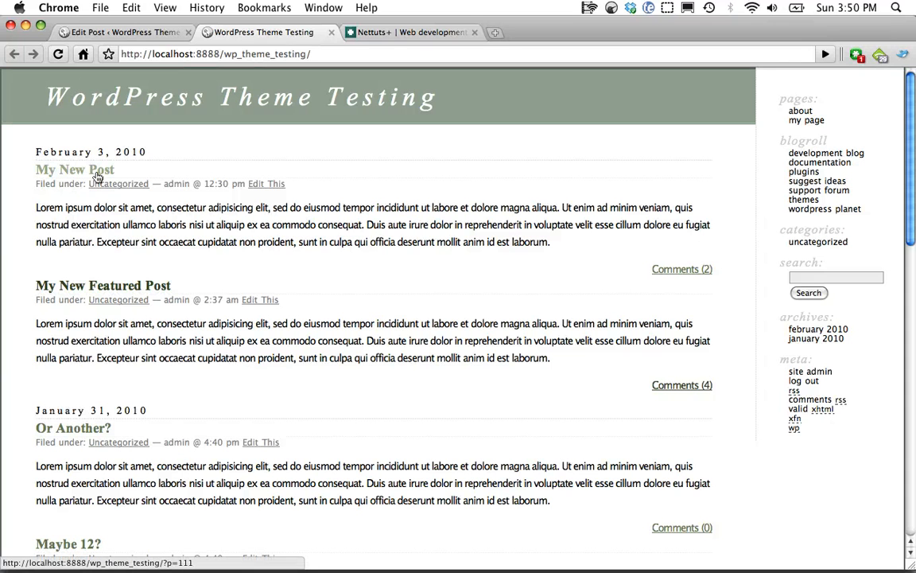
mouse_move(107, 179)
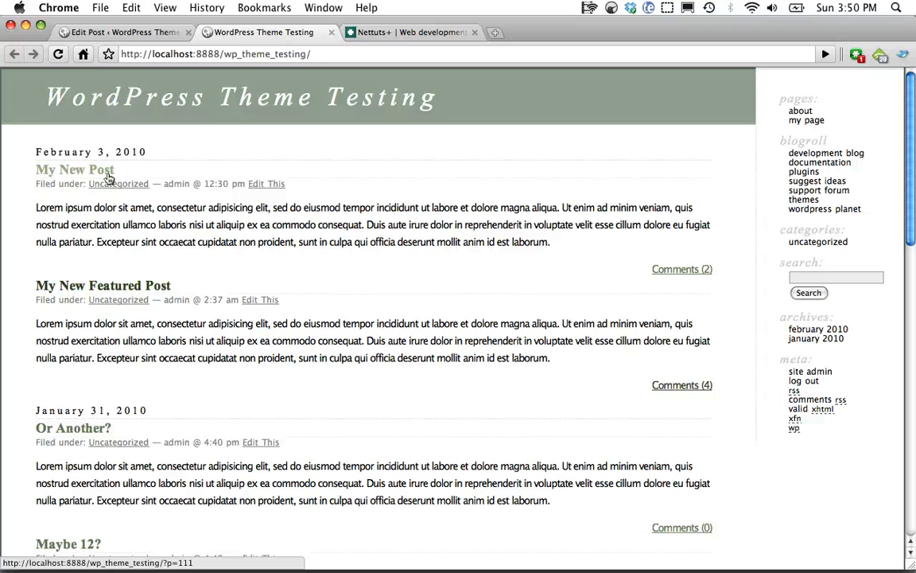
- Open My New Post from the All Posts list and scroll to Custom Fields
click(267, 184)
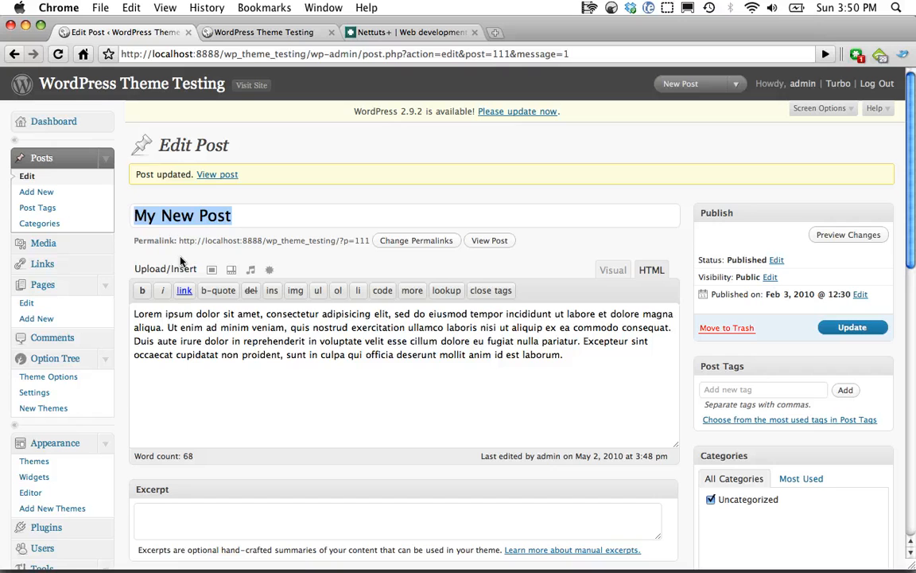
click(26, 176)
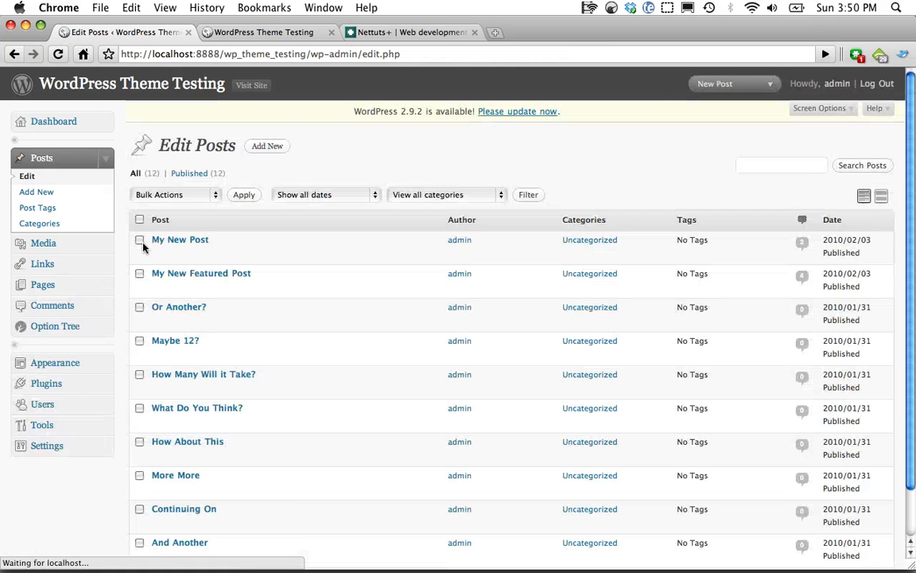
click(180, 240)
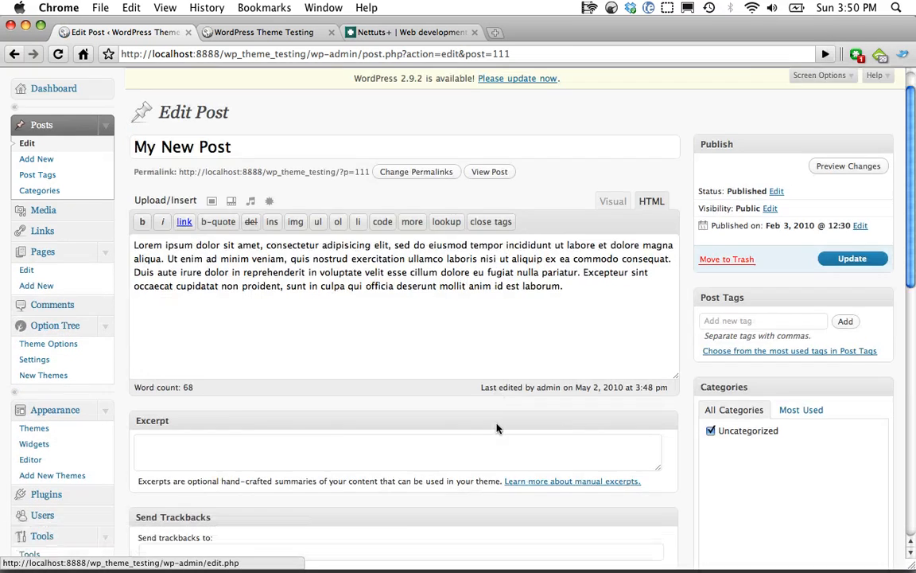
scroll(down, 3)
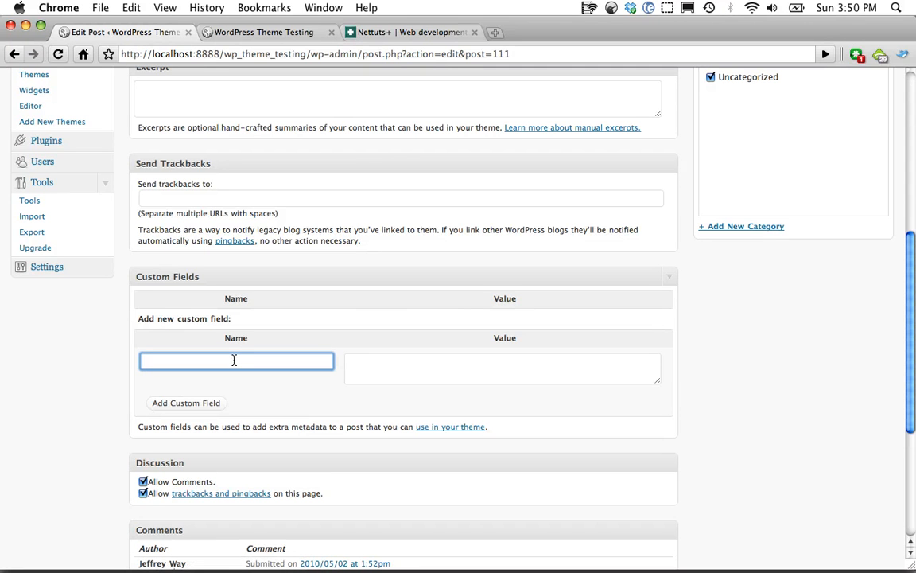
- Add a custom field named difficulty with value hard and save it
click(237, 360)
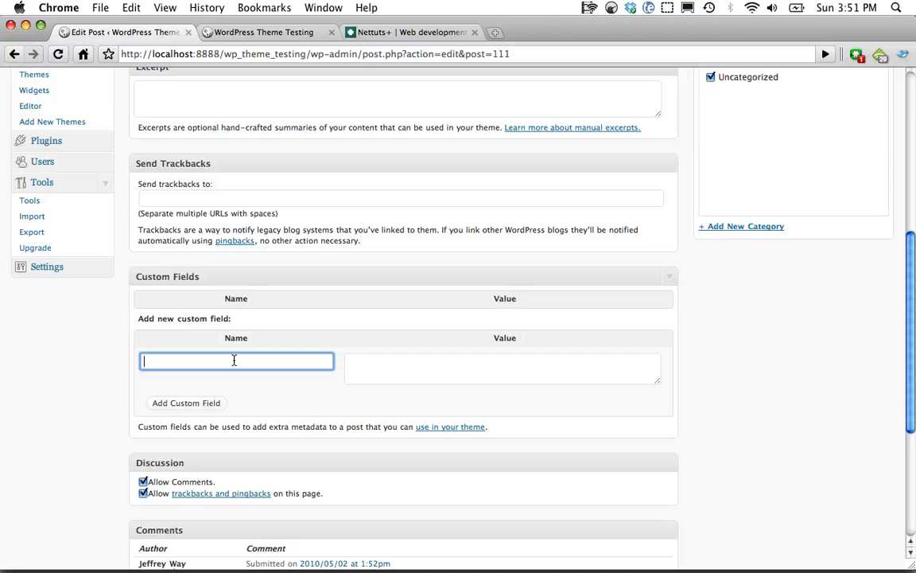
text(difficulty)
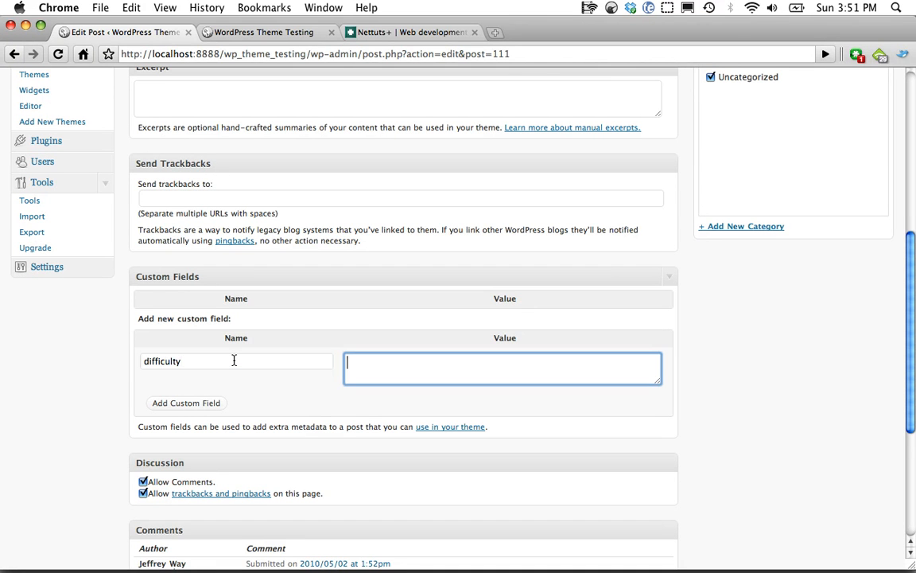
text(hard)
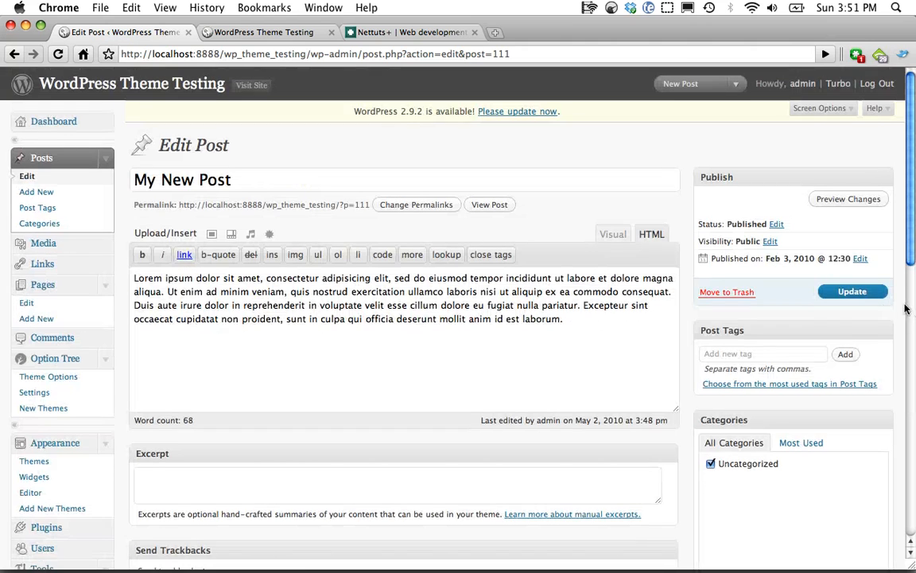
click(852, 291)
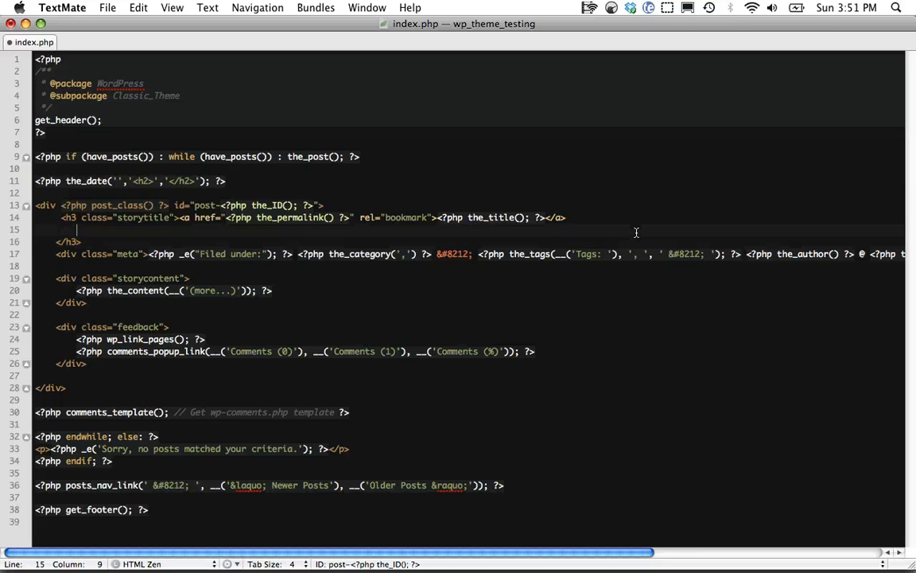
- Write <small><?php echo get_post_meta($post->ID, 'difficulty', true); ?></small> under the title link
text(<small> </small>)
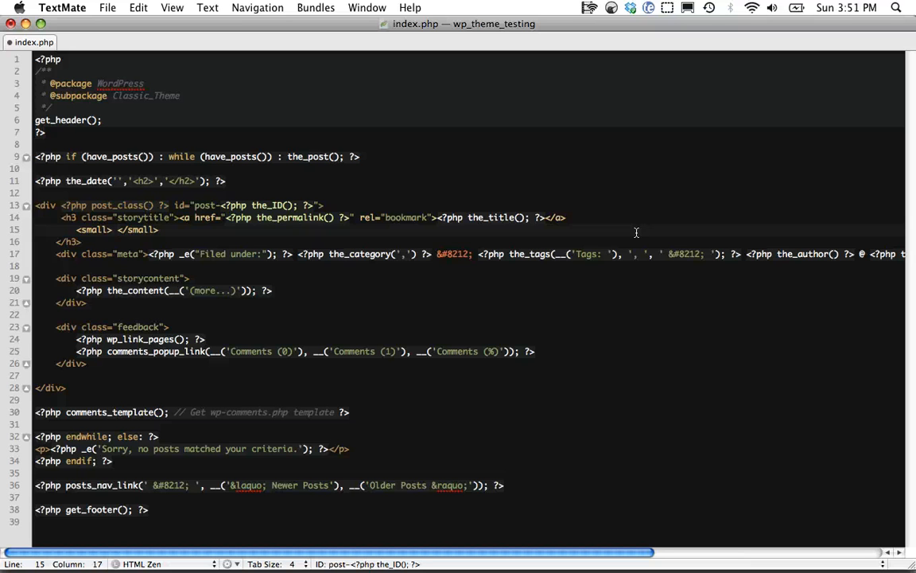
text(get_post_meta(); ?><)
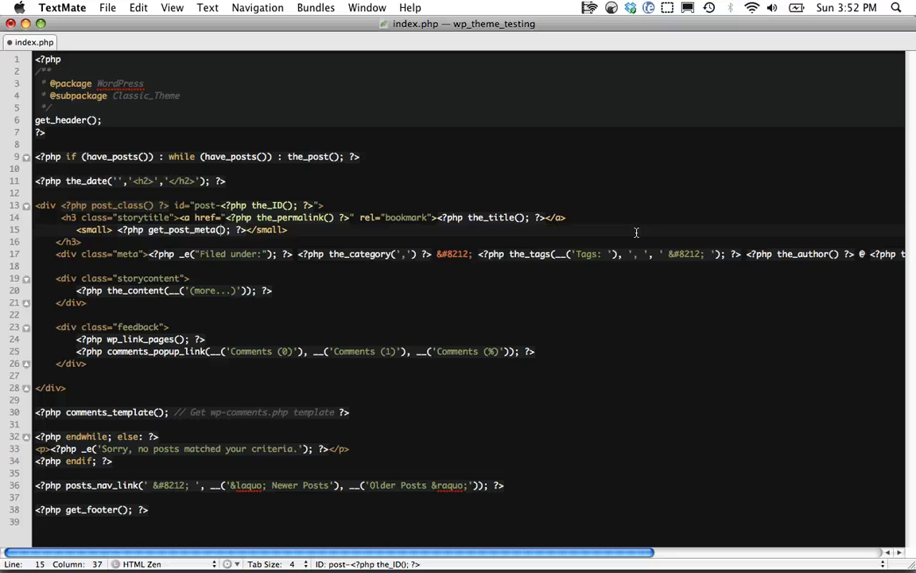
text($post-)
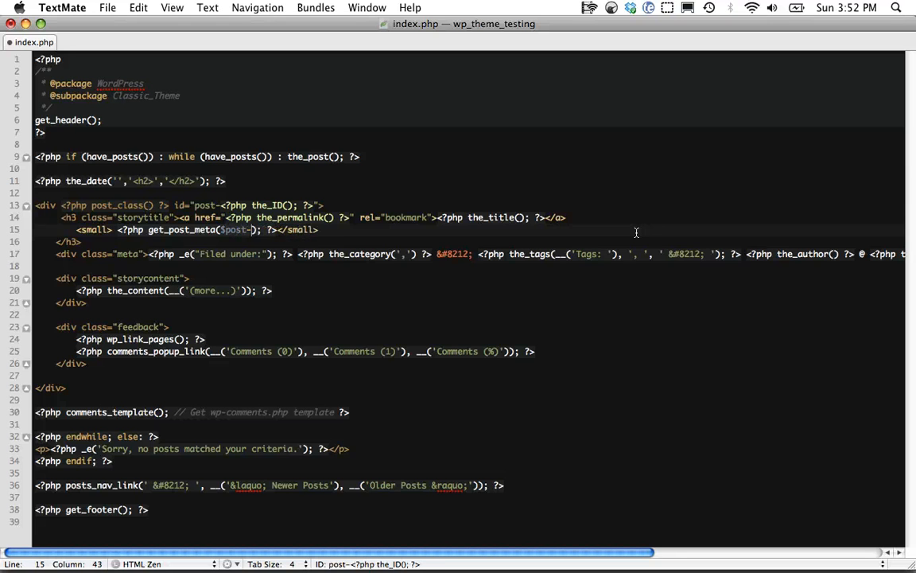
text(->ID,)
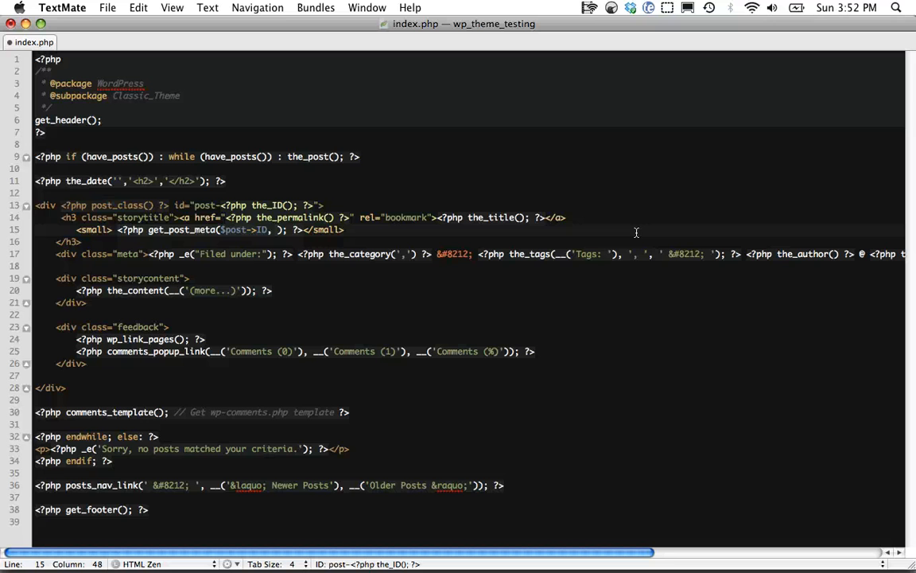
text('difficulty',)
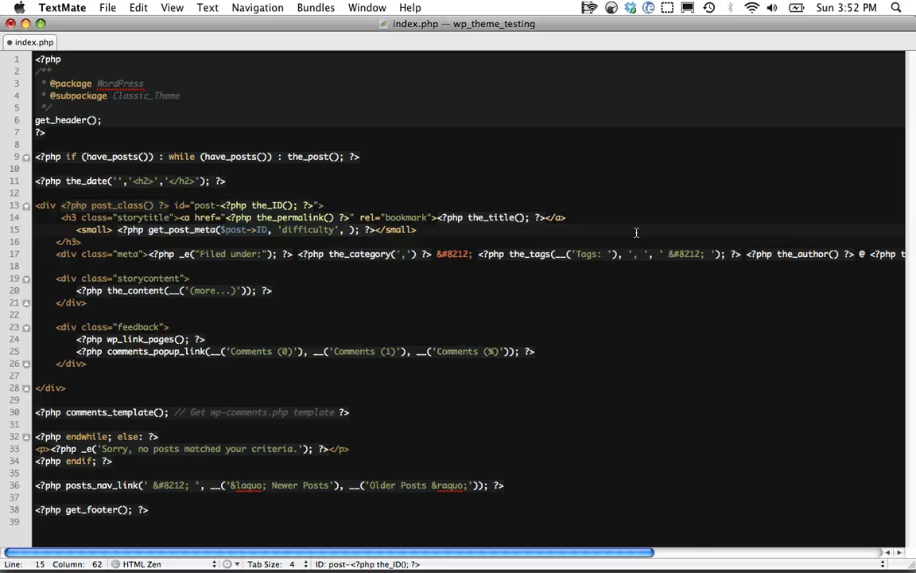
double_click(307, 229)
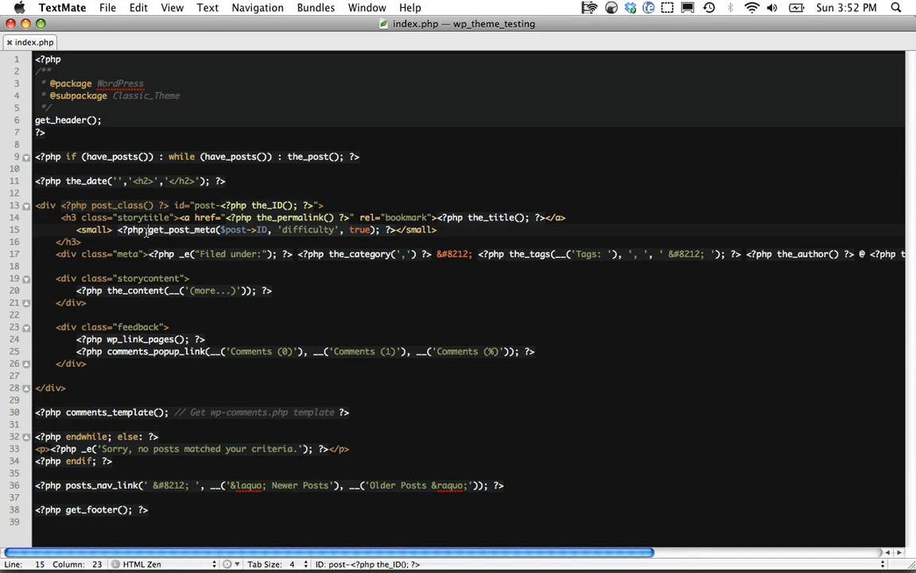
text(echo)
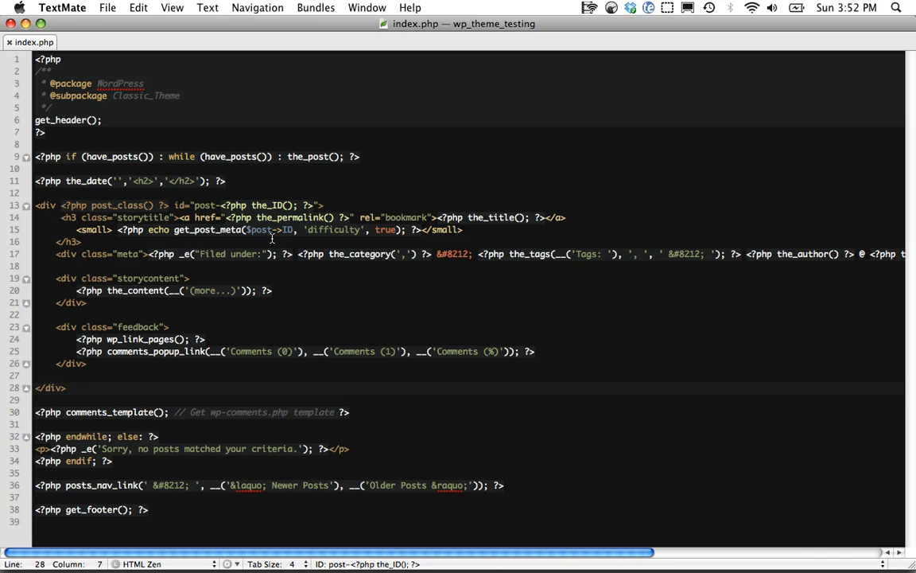
click(286, 230)
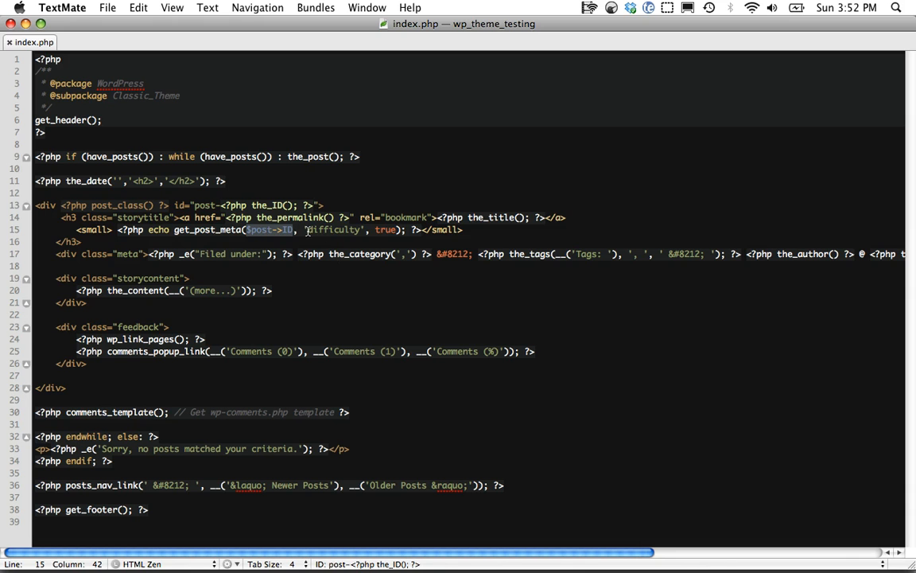
double_click(333, 230)
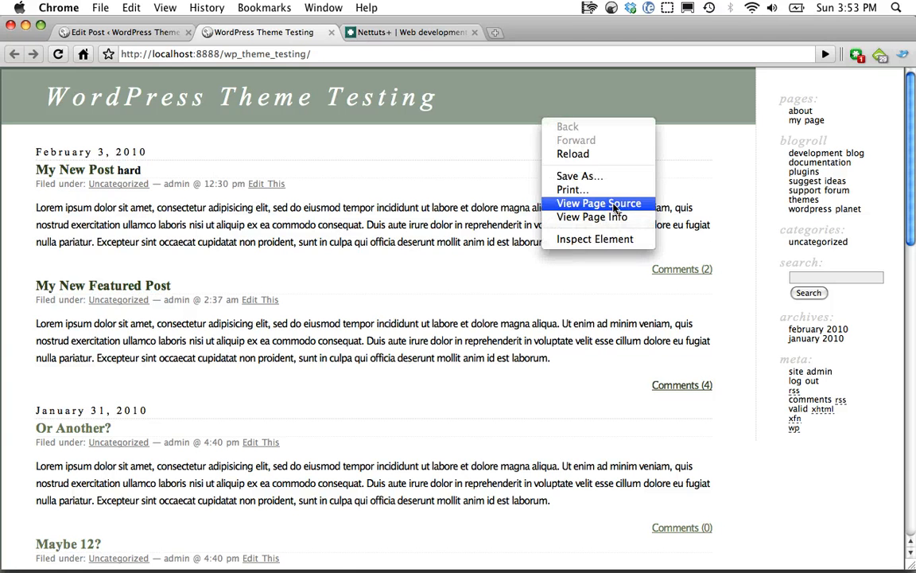
- View the front page source and select the featured post's empty small tags
click(599, 203)
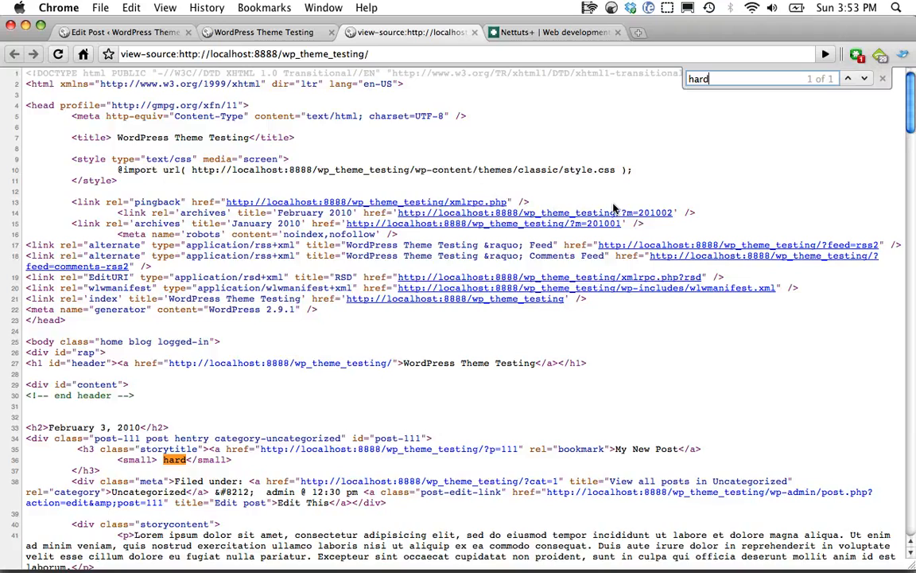
scroll(down, 3)
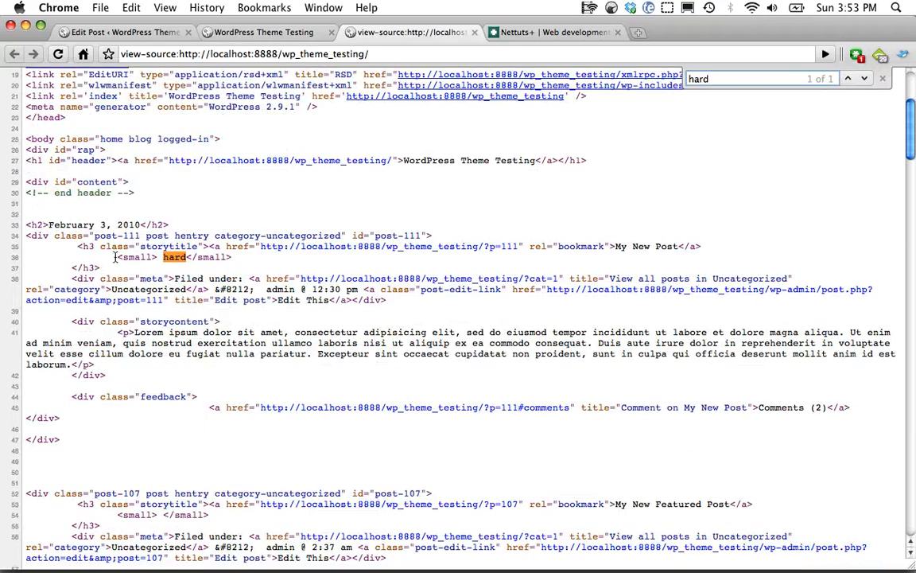
scroll(down, 3)
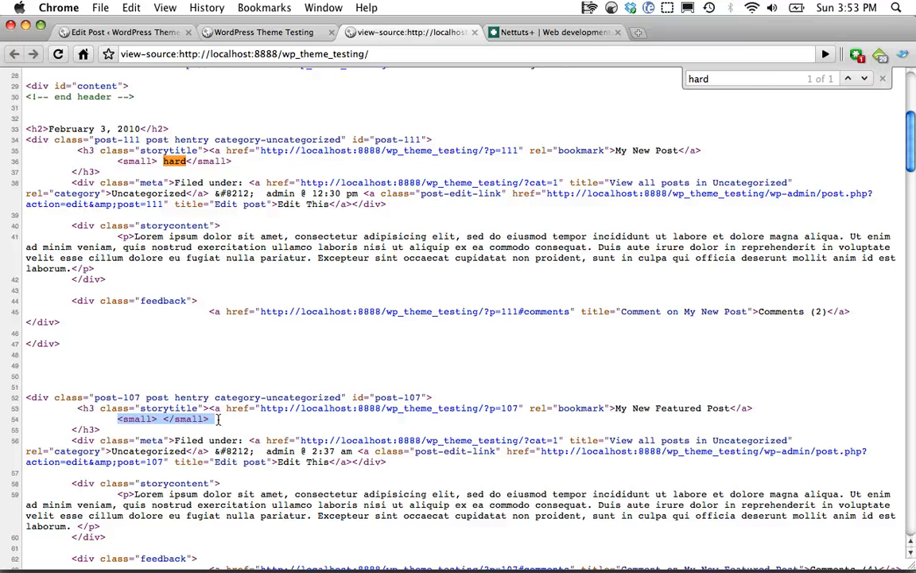
click(119, 32)
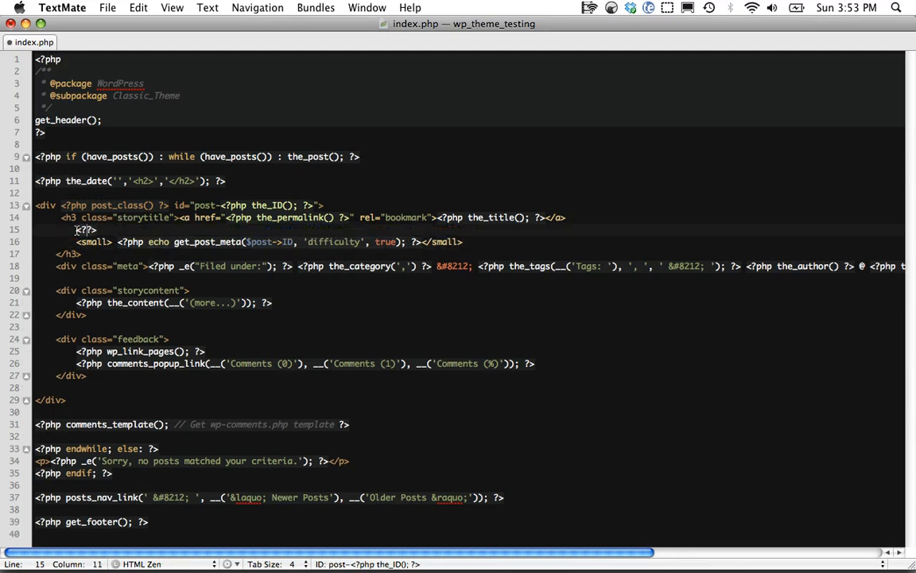
- Add a PHP if block above the small line so it only outputs when difficulty is set
text(php)
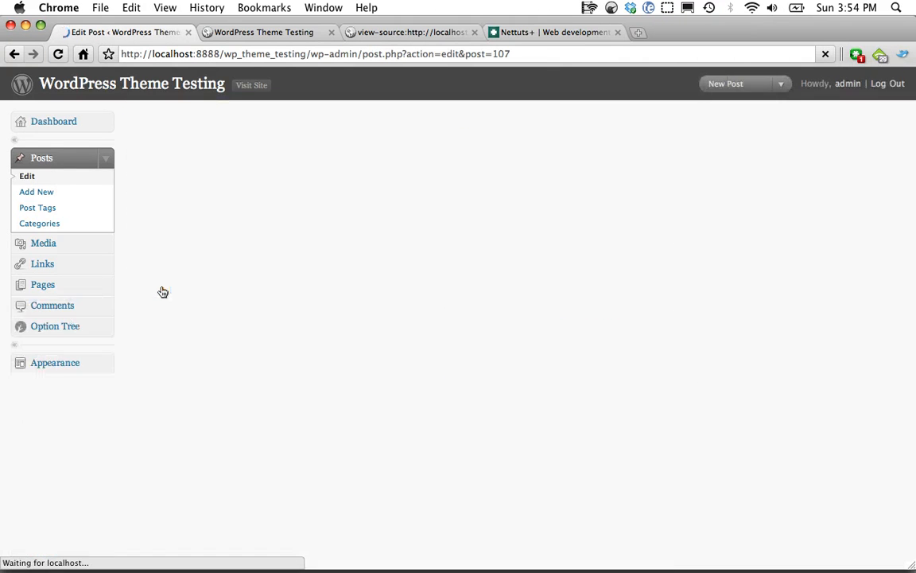
- Enter easy as My New Featured Post's difficulty value and update the post
scroll(down, 3)
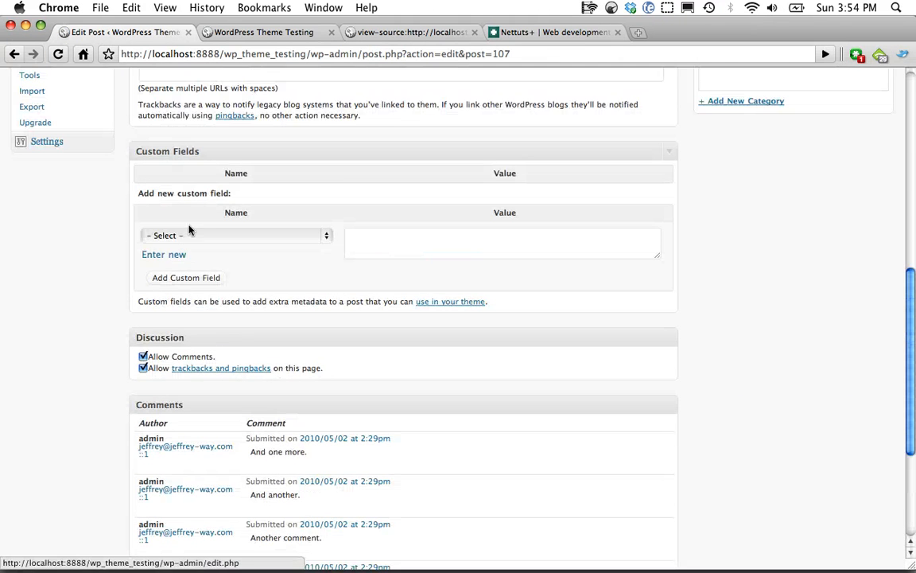
text(eas)
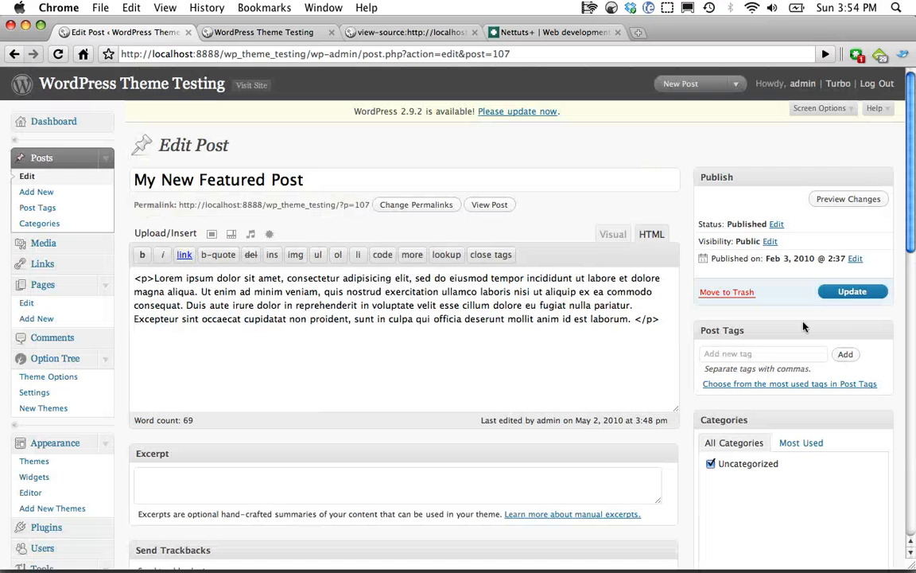
click(852, 291)
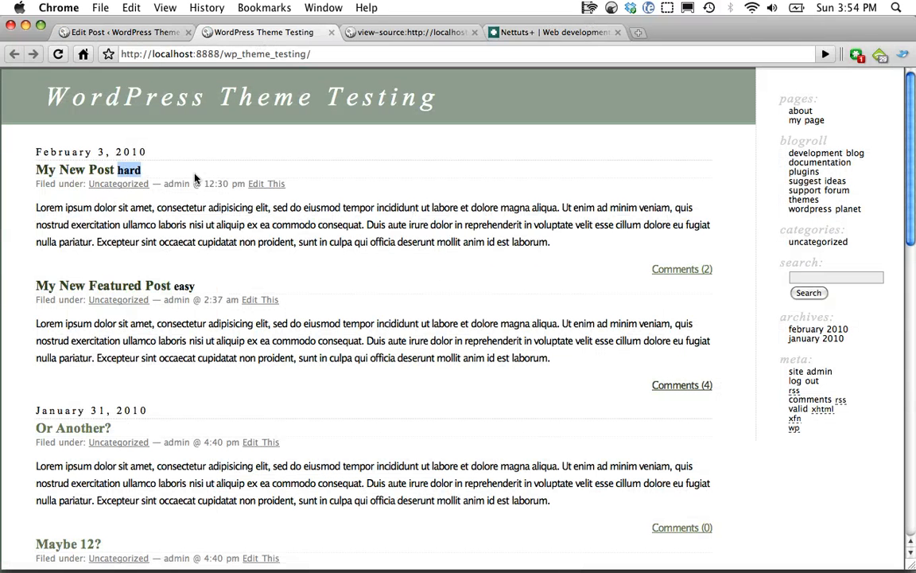
- View the front page source and scroll to the featured post's small tags showing easy
right_click(189, 285)
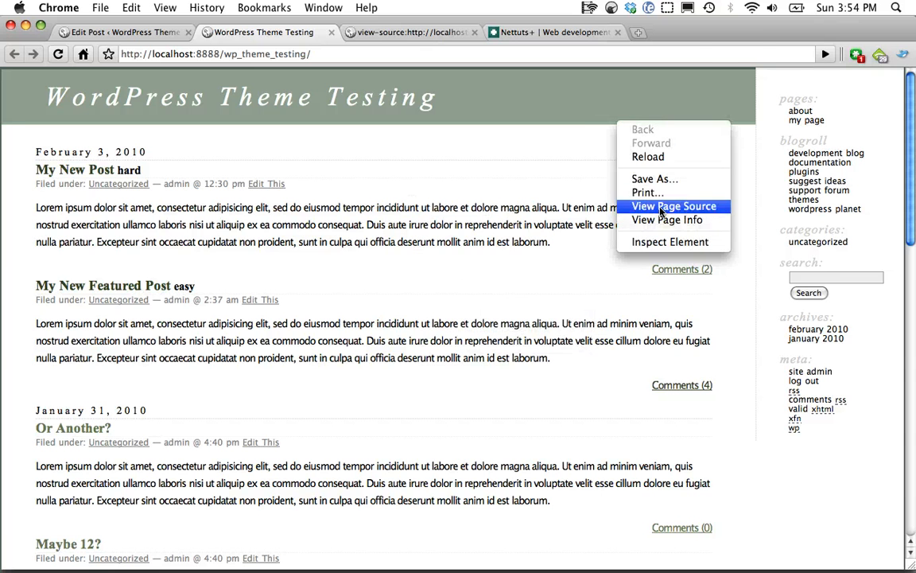
click(674, 206)
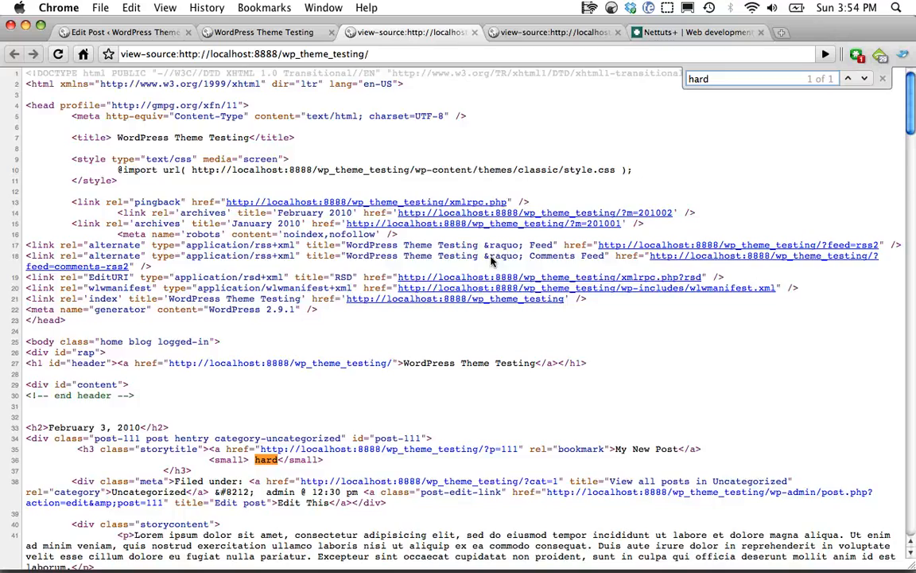
scroll(down, 3)
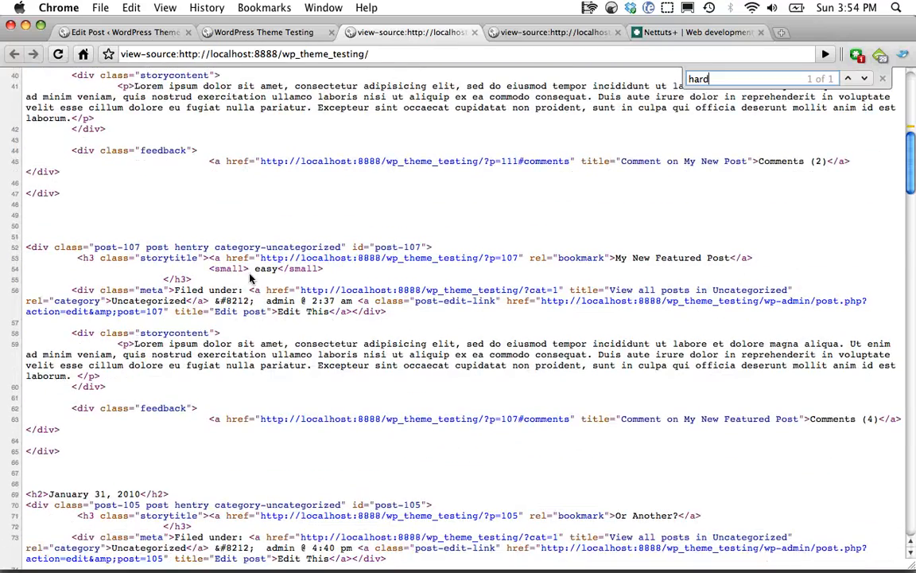
scroll(down, 3)
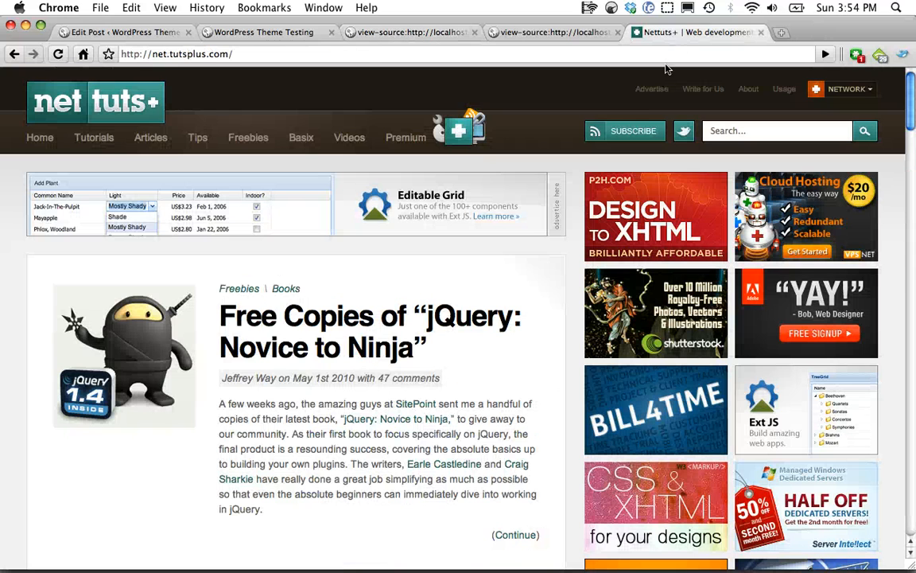
mouse_move(646, 115)
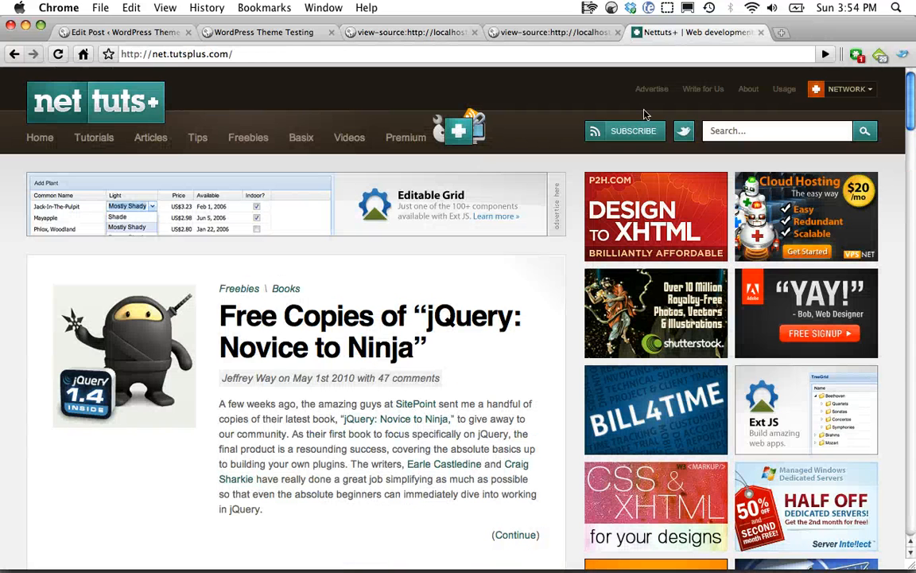